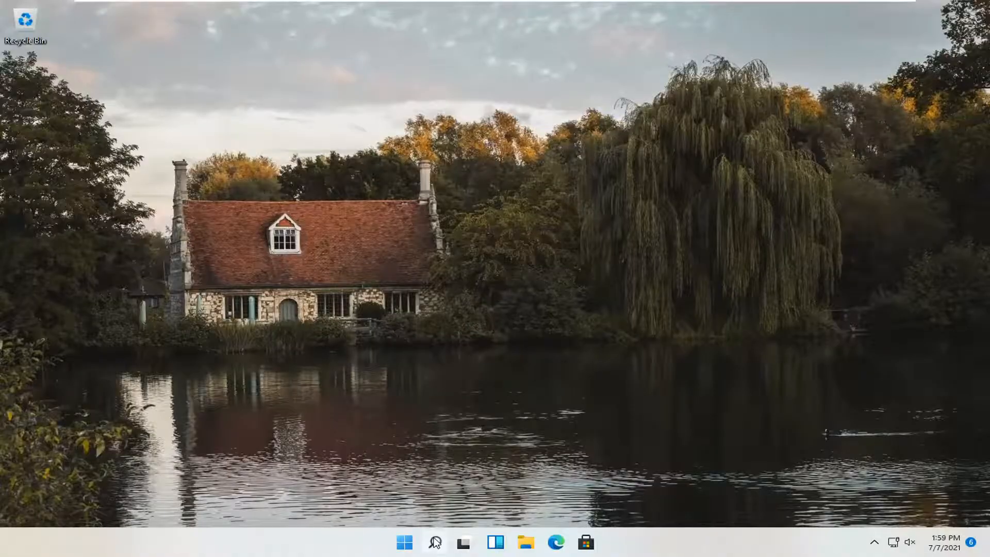
Find Services via taskbar search and locate Print Spooler in the service list
text(se)
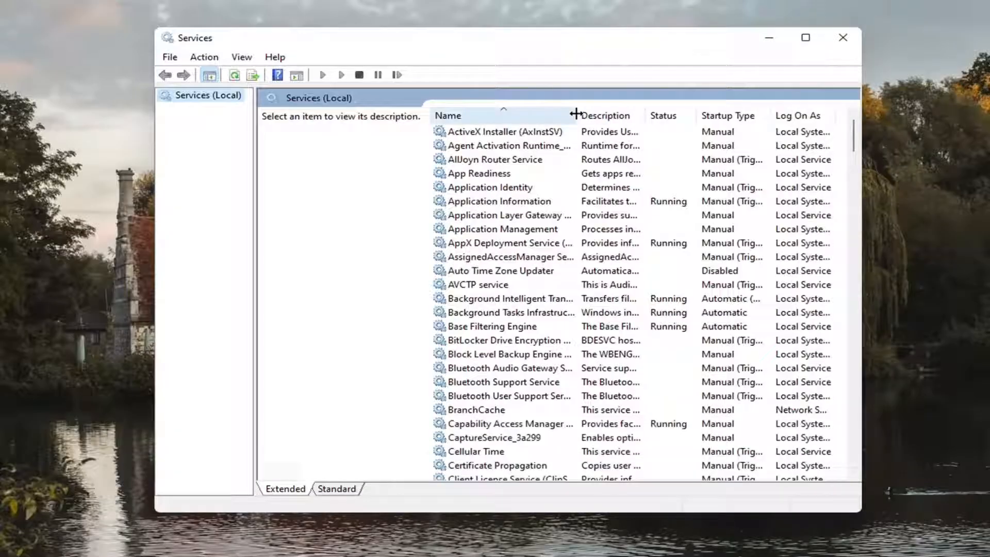
scroll(down, 3)
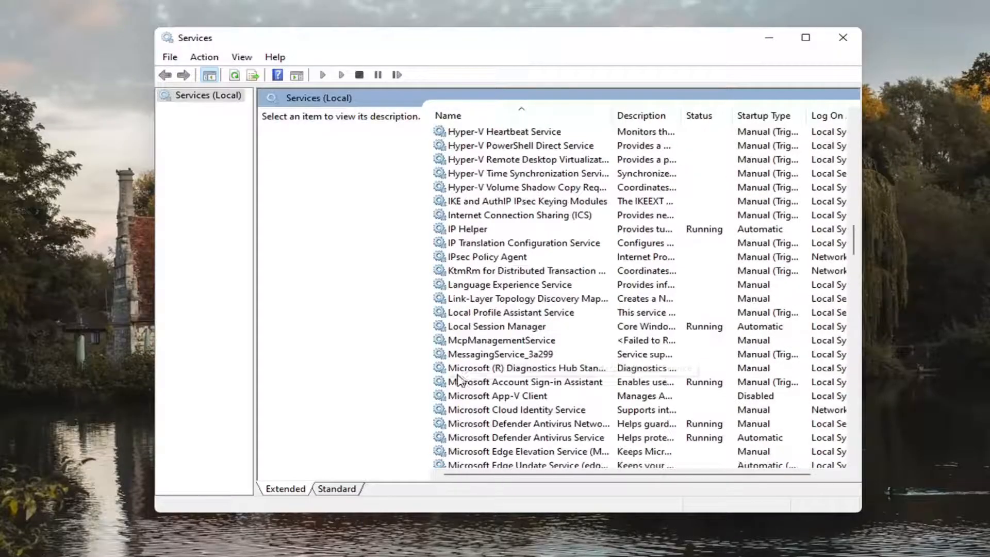
scroll(down, 3)
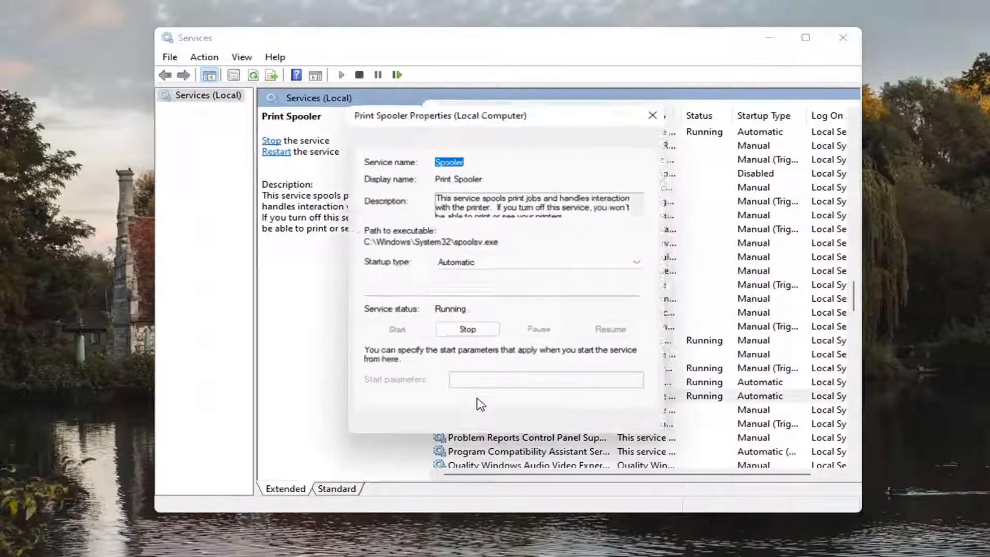
Stop and start Print Spooler again, keeping Startup type Automatic, and confirm with OK
click(466, 329)
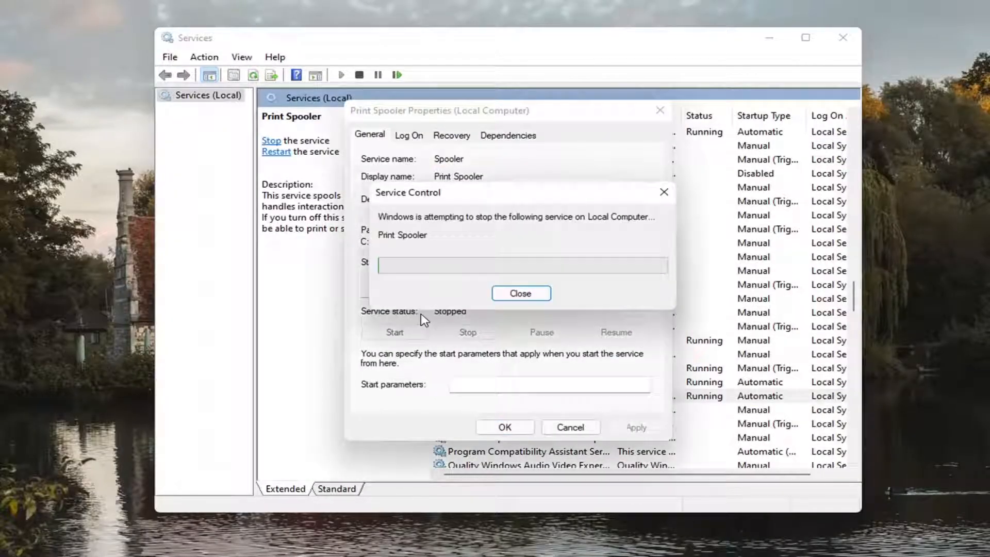
click(520, 293)
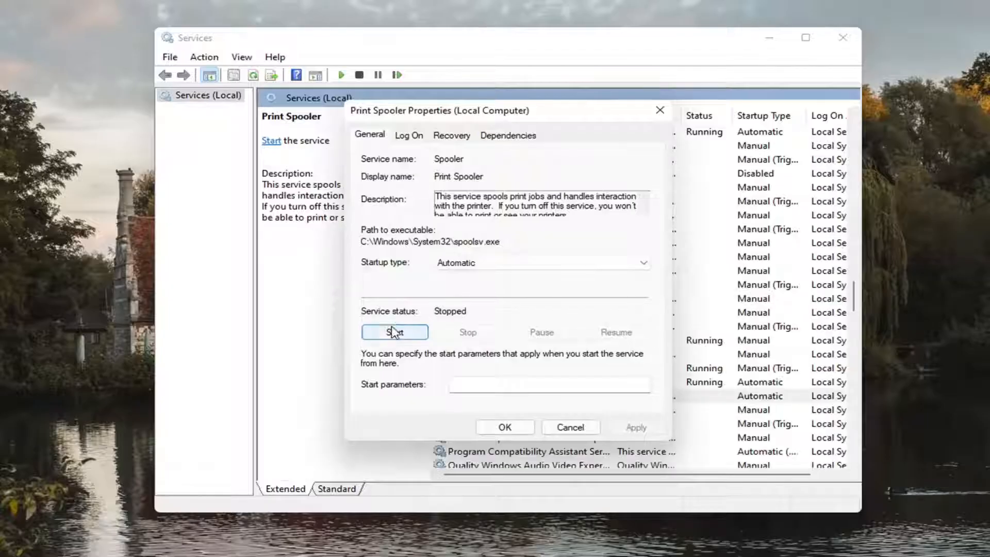
click(394, 331)
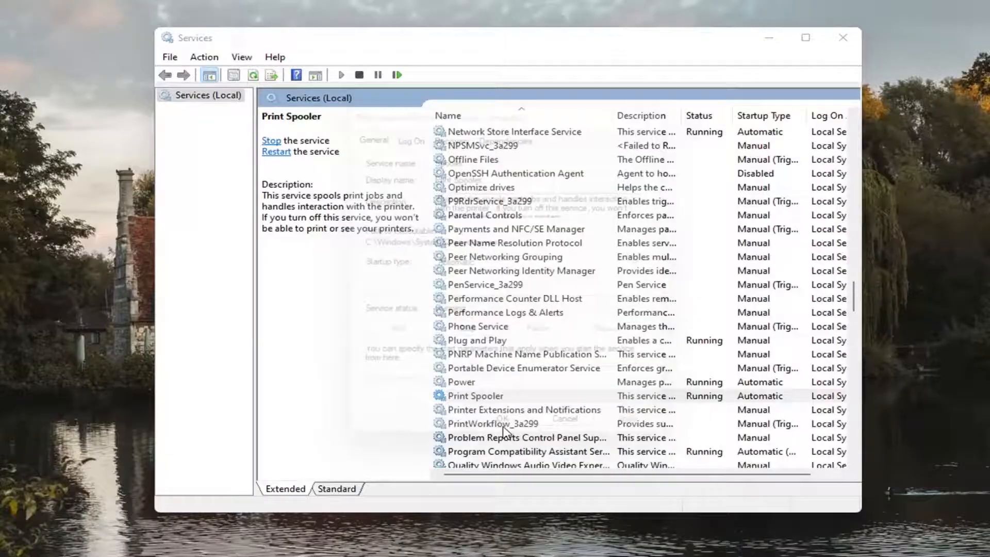
click(475, 396)
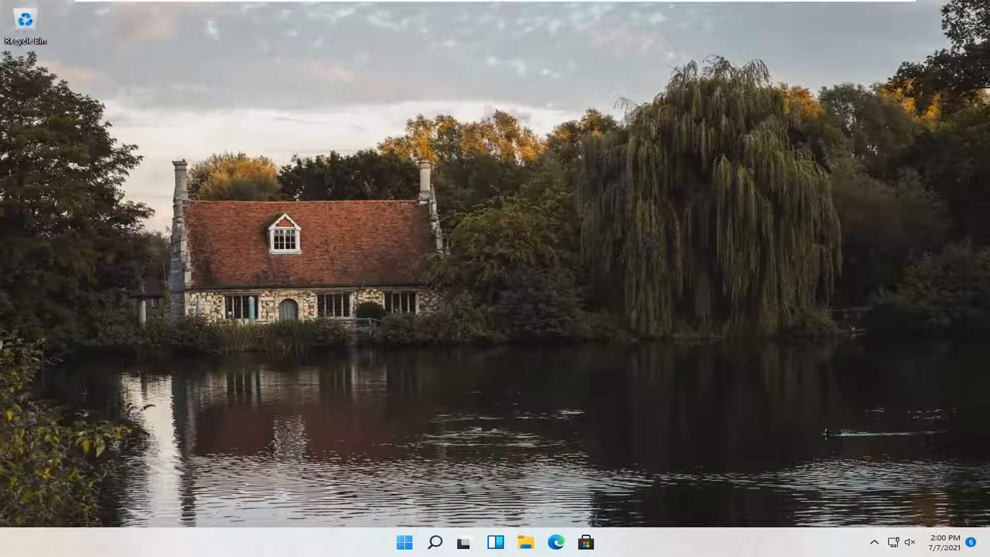
mouse_move(383, 517)
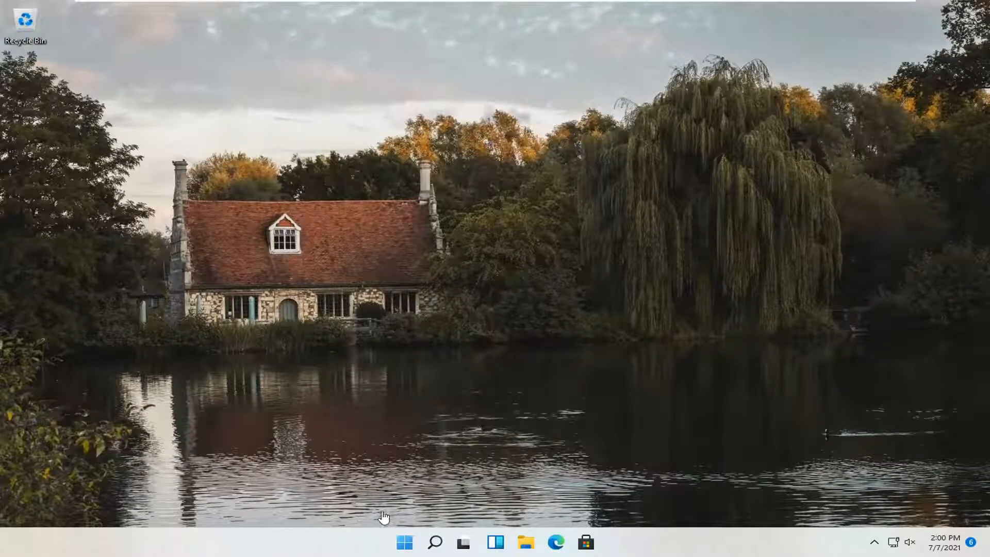
mouse_move(405, 396)
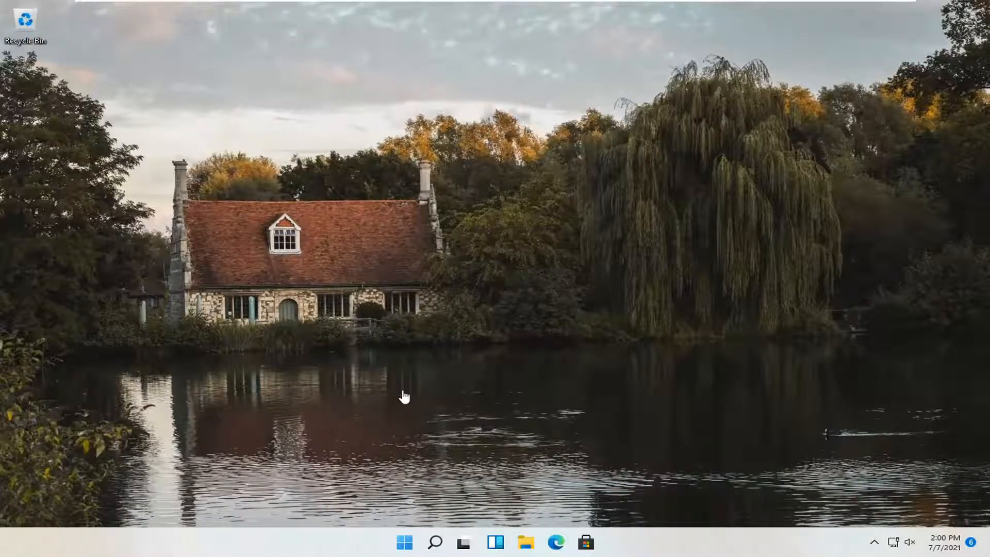
Reach Settings from the Start button's quick-link menu
right_click(404, 542)
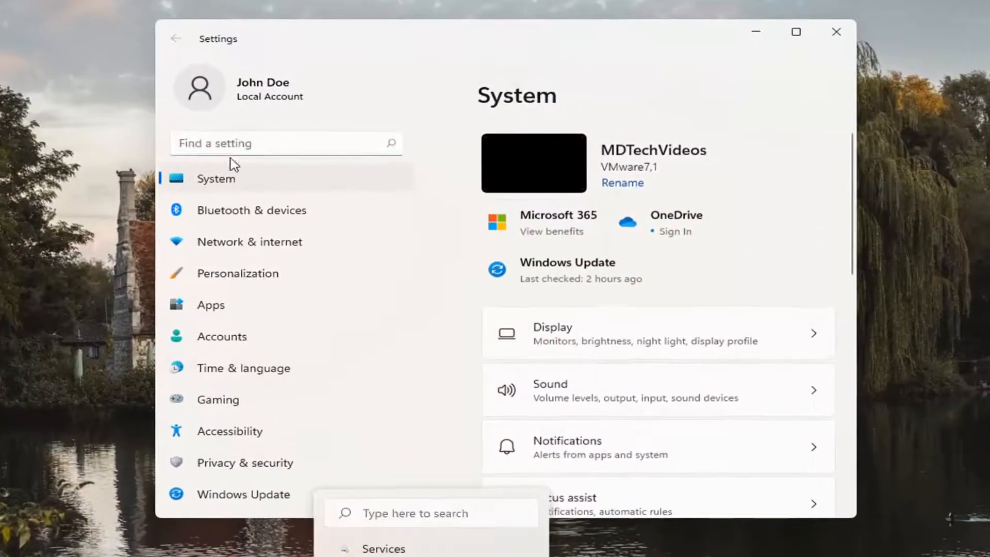
Go through System > Troubleshoot to the Other troubleshooters list
scroll(down, 3)
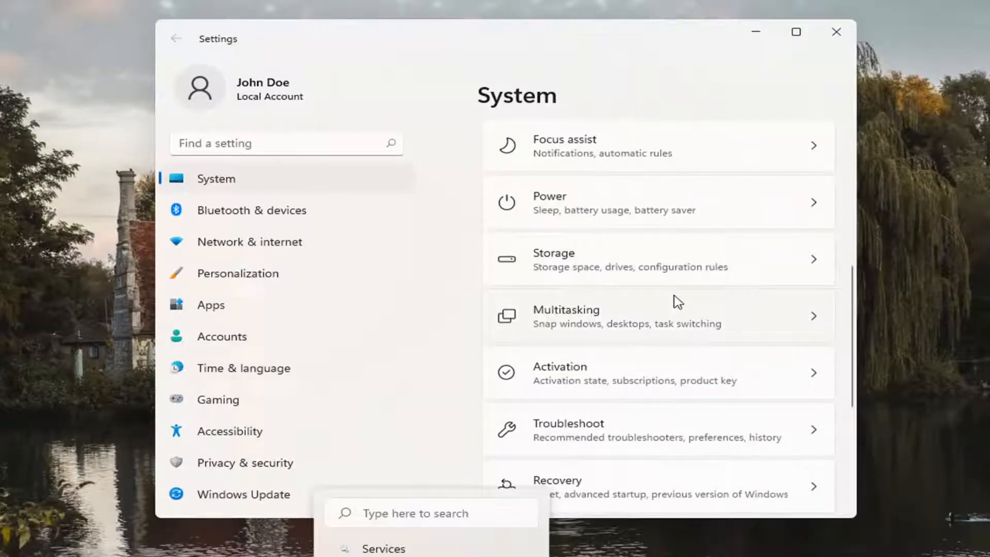
scroll(down, 3)
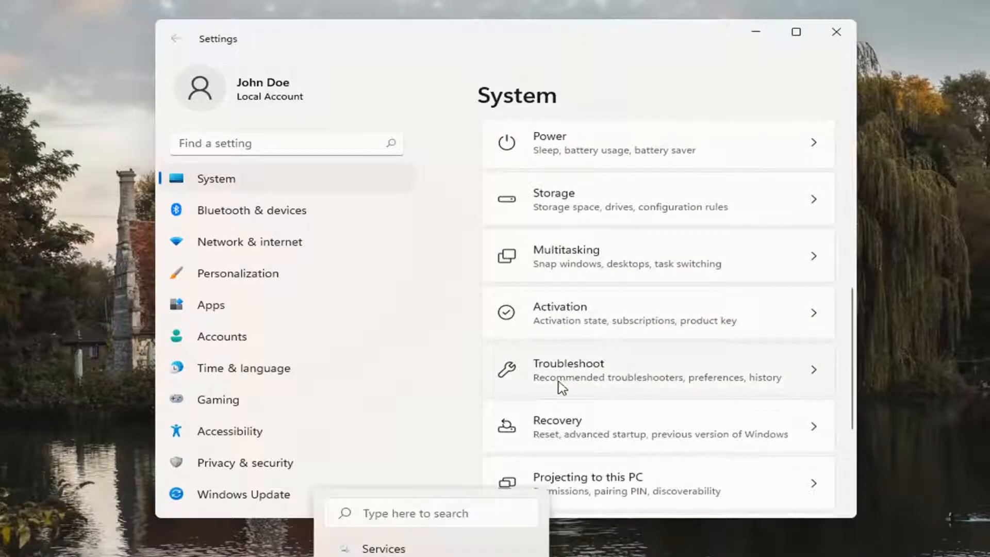
click(568, 371)
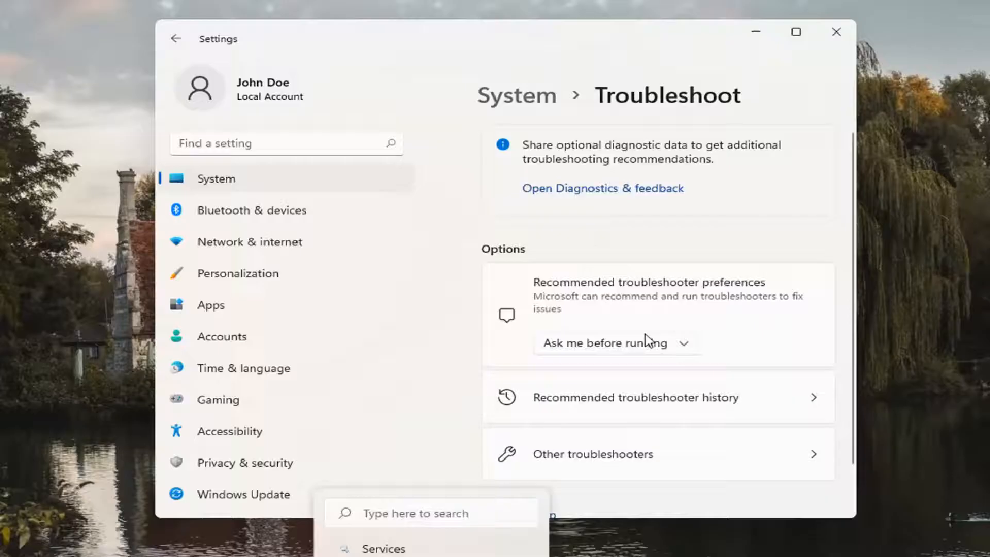
scroll(down, 3)
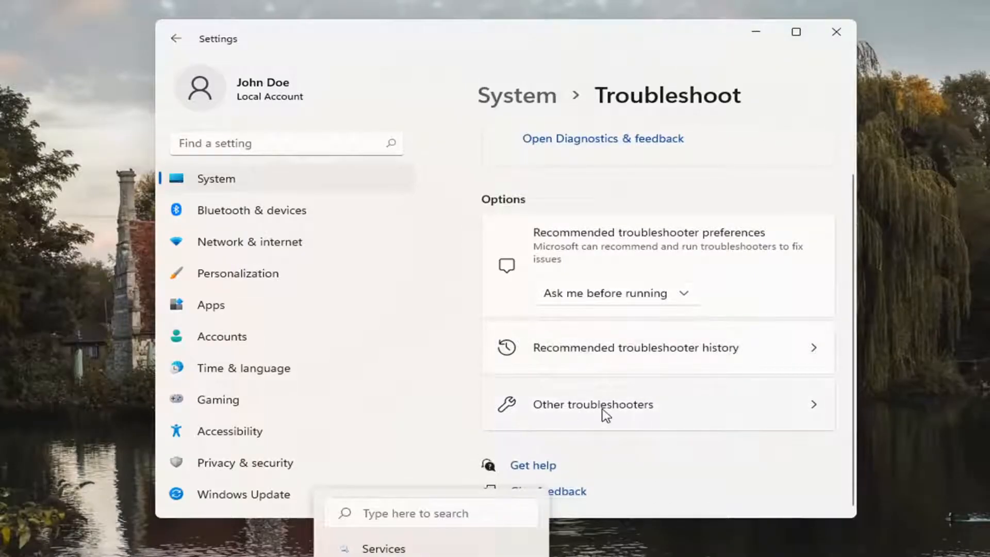
click(592, 404)
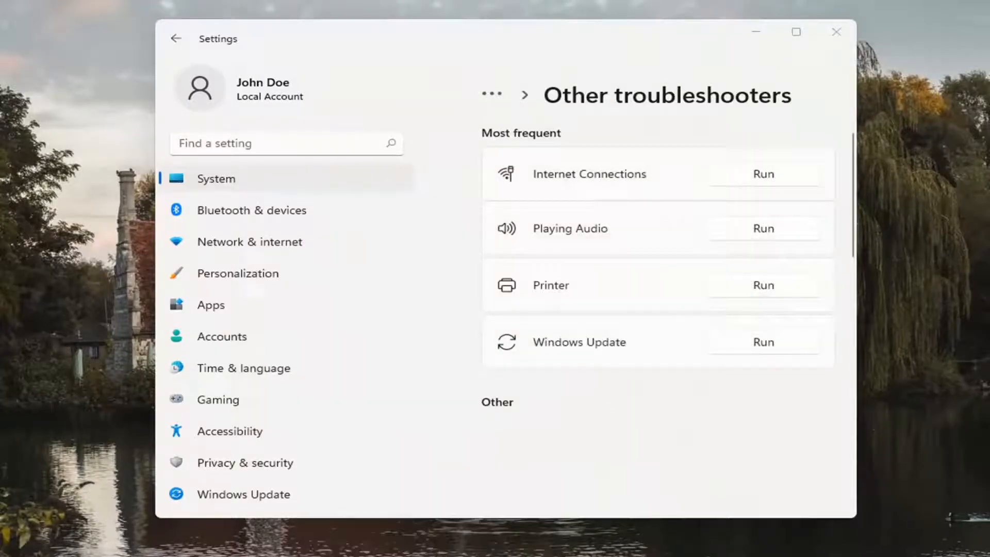
Run the Printer troubleshooter from the Other troubleshooters list
scroll(down, 3)
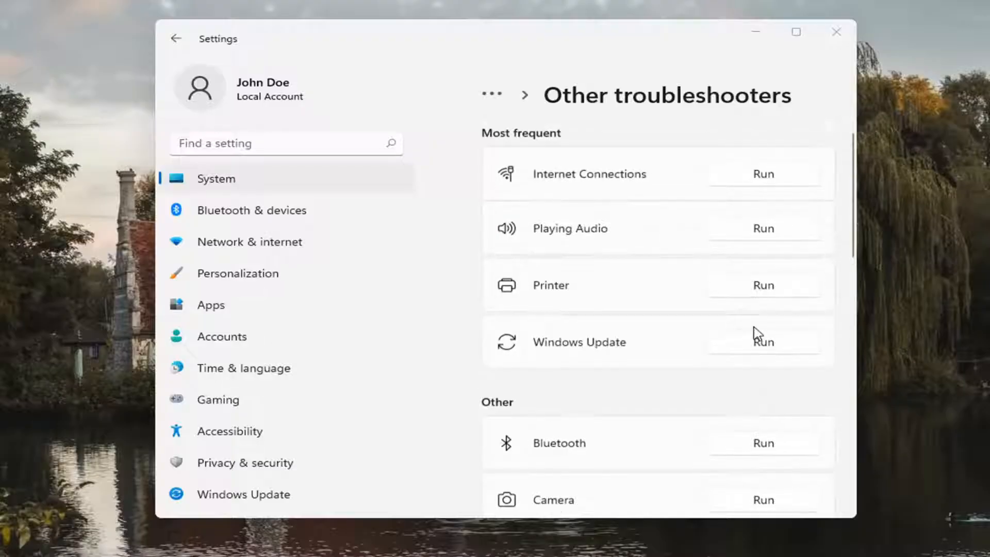
mouse_move(536, 298)
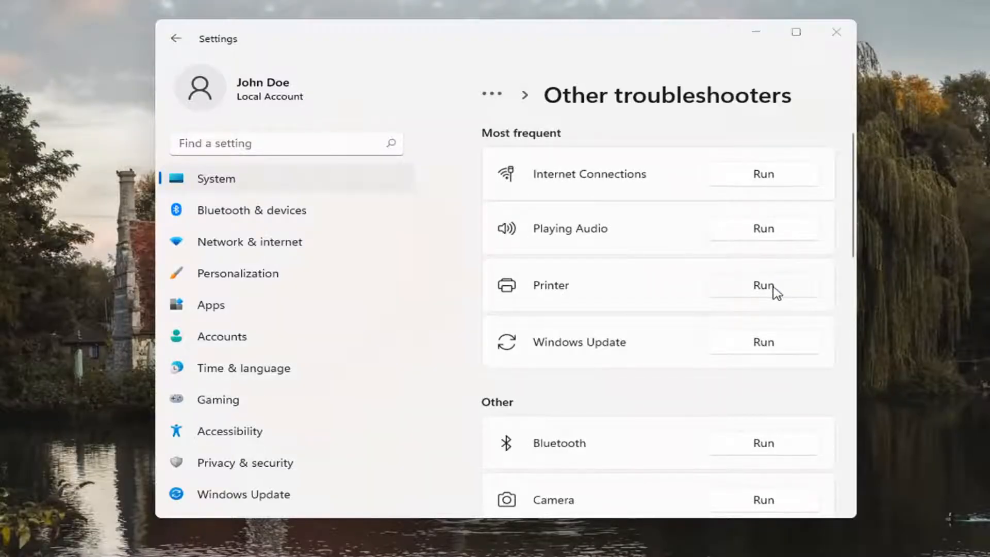
click(762, 285)
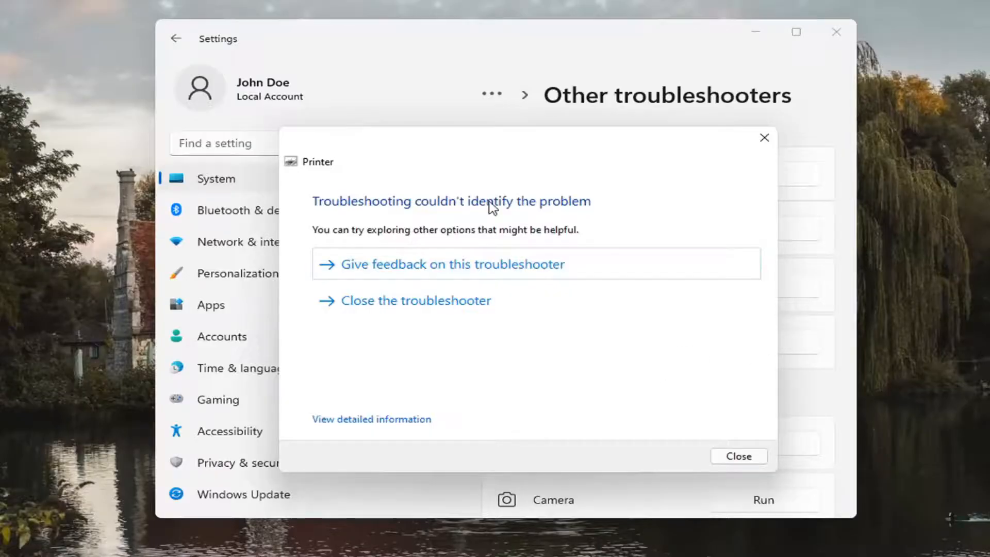
Close the finished Printer troubleshooter, which couldn't identify the problem
click(738, 456)
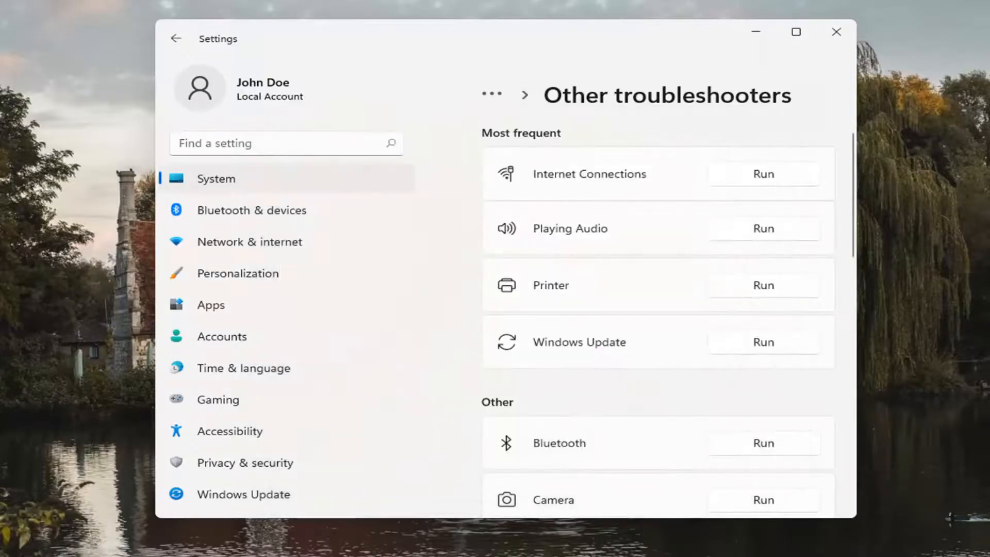